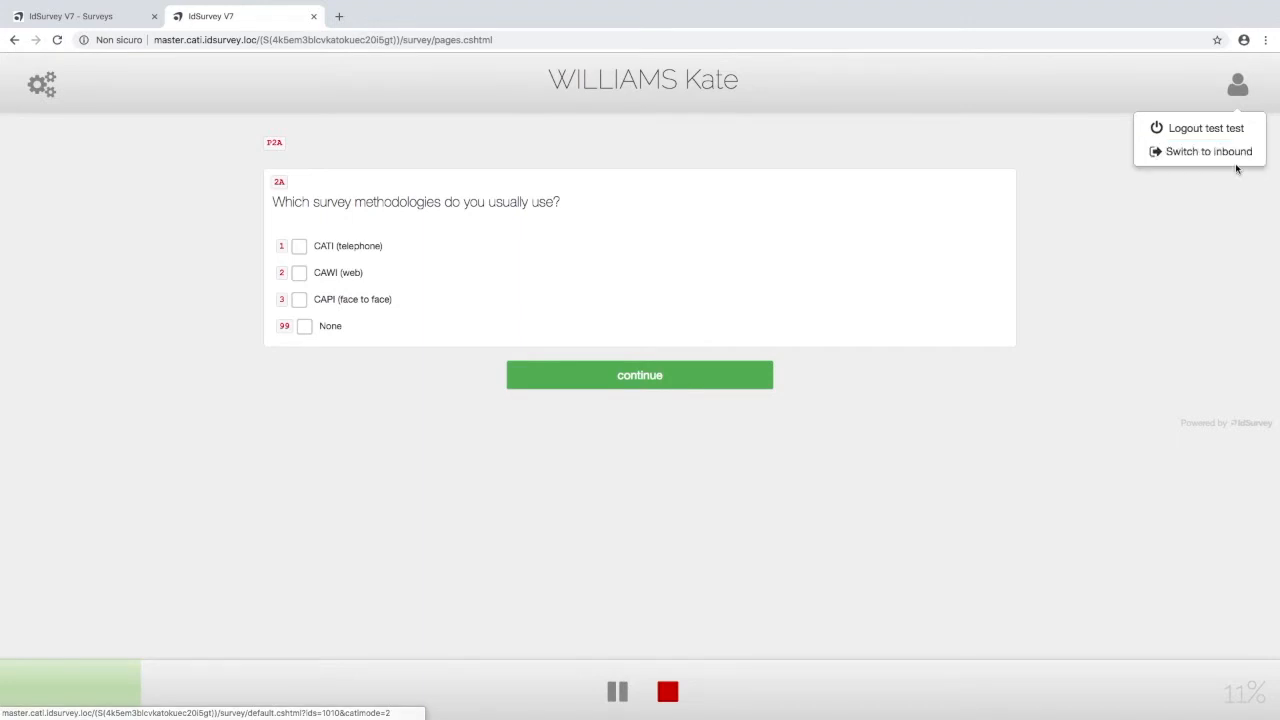
Switch the interviewer session to inbound mode from the user icon menu.
{"action": "left_click", "coordinate": [1208, 151]}
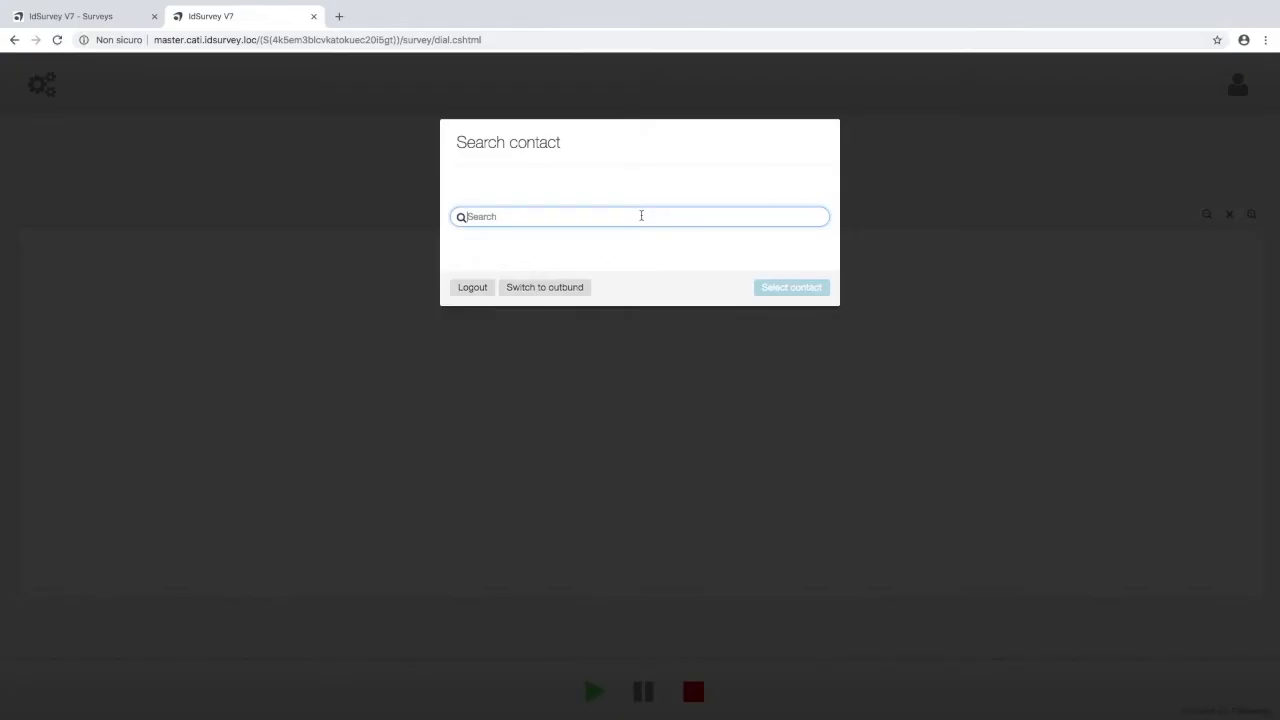
{"action": "type", "text": "will"}
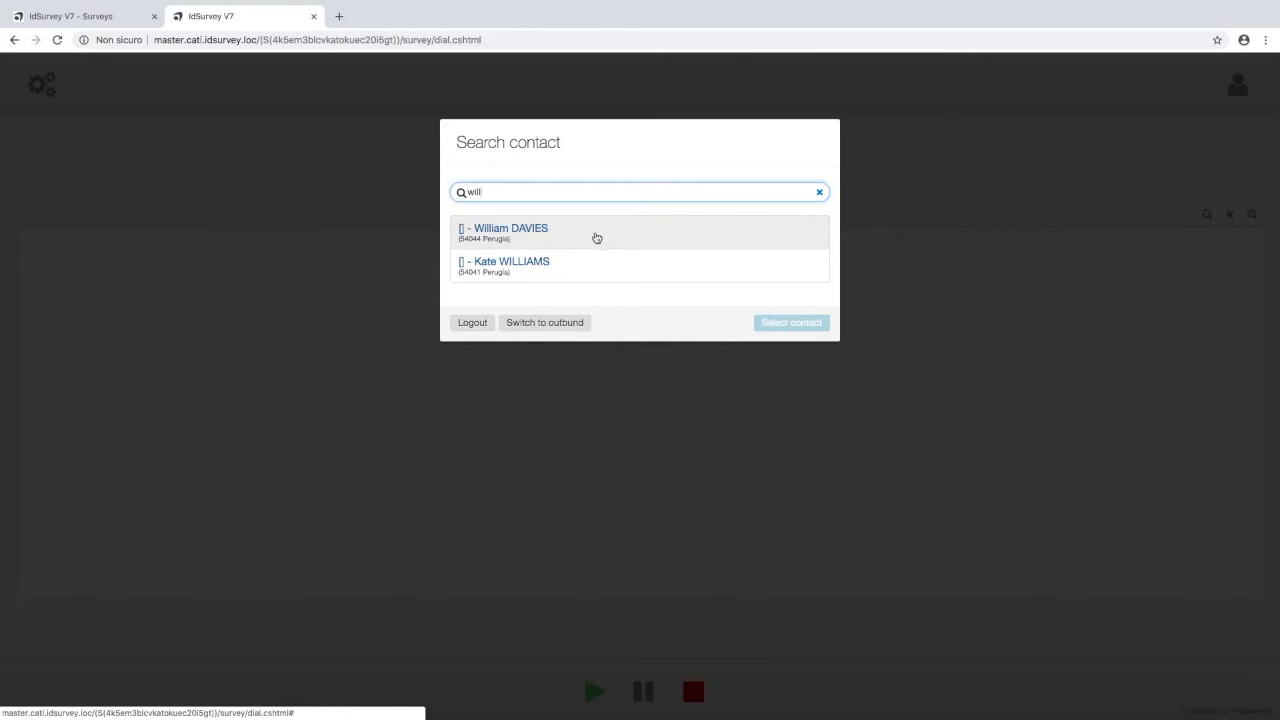
{"action": "left_click", "coordinate": [503, 231]}
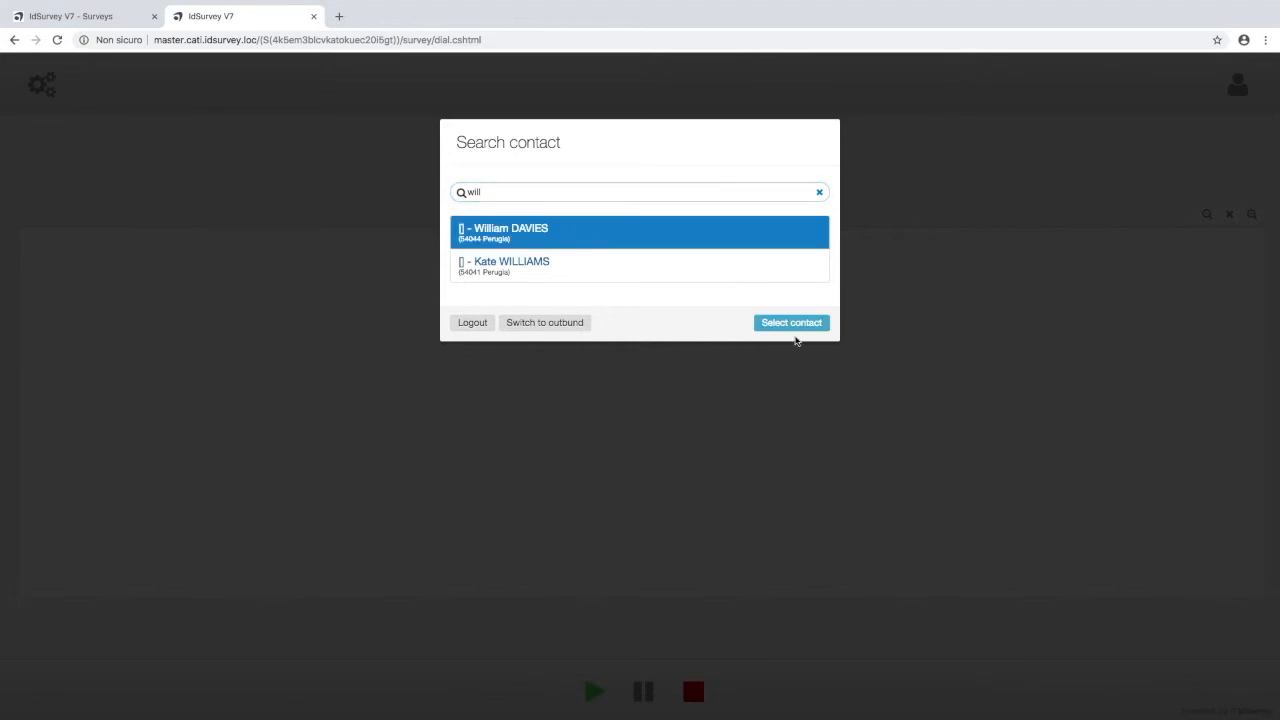
{"action": "left_click", "coordinate": [790, 322]}
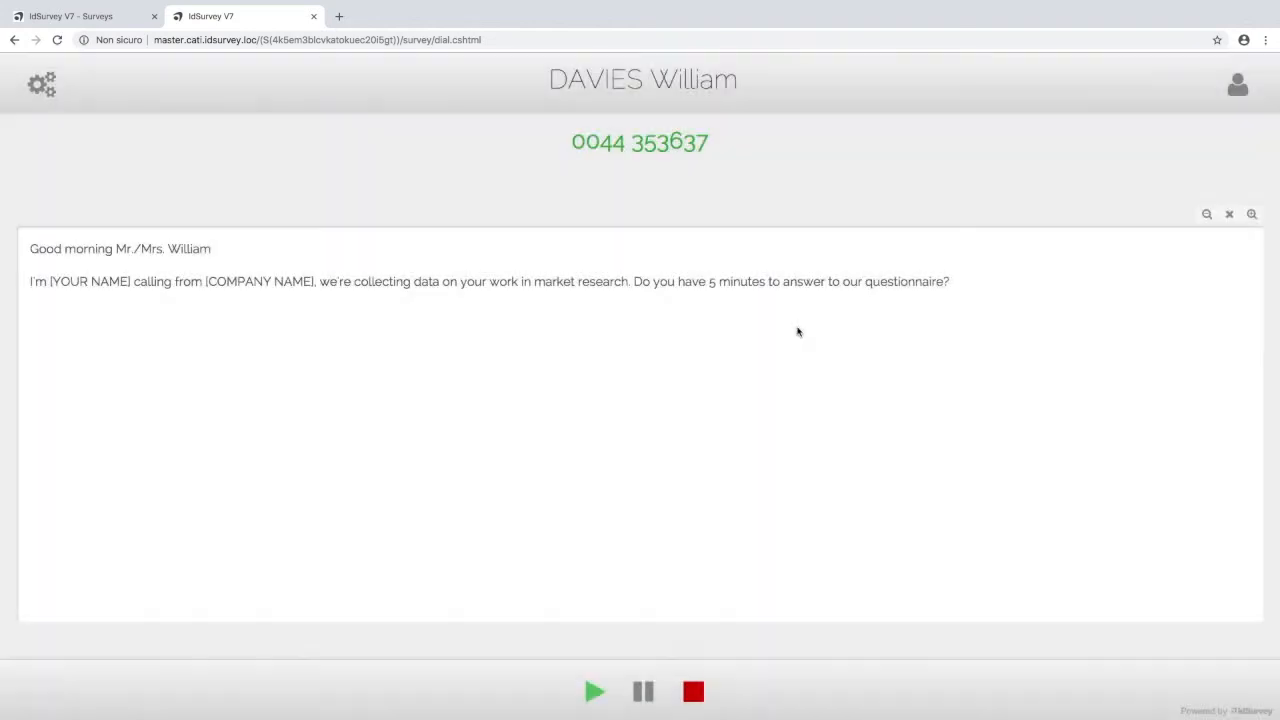